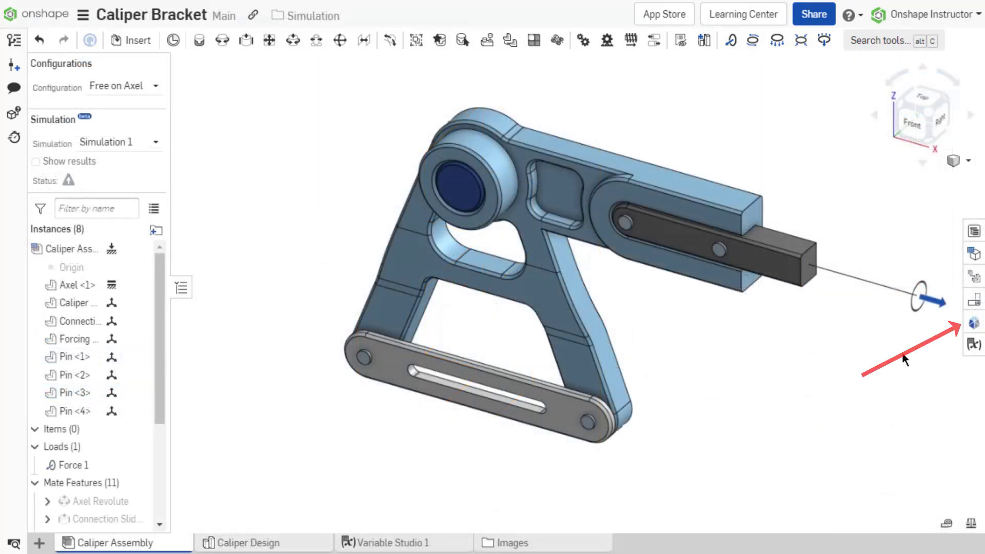
- Show Simulation 1's linear static settings with the 1000 N Force 1 load for the caliper assembly
click(973, 323)
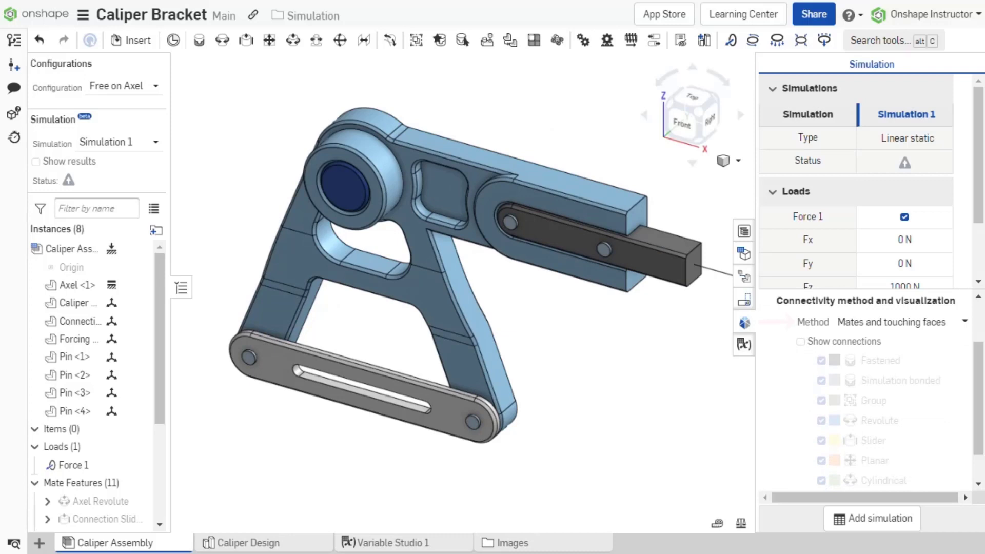
click(905, 321)
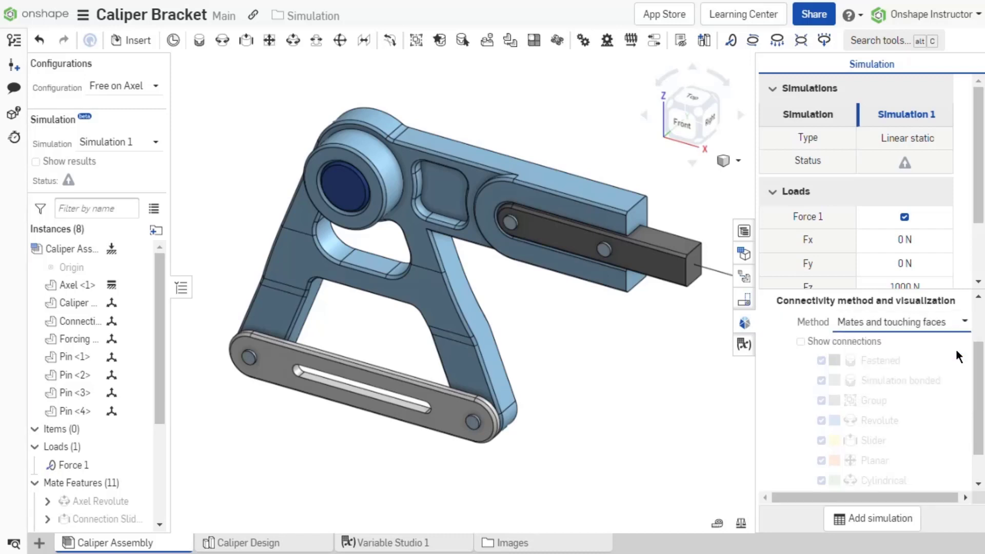
- Enable Show connections so slider, planar and cylindrical contacts appear colour-coded on the transparent caliper
click(801, 341)
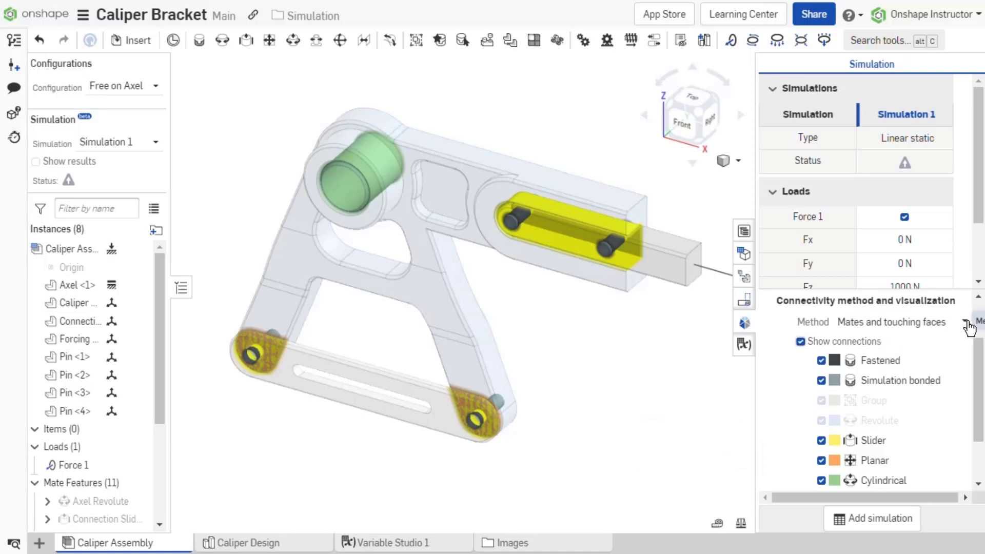
scroll(down, 3)
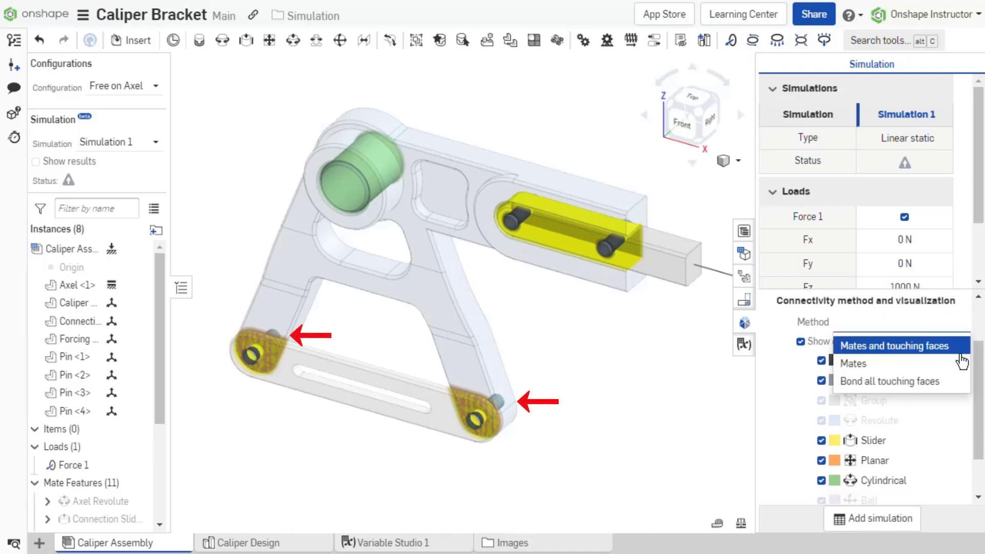
- Set connectivity to Mates, then to Bond all touching faces so every contact shows as simulation bonded
click(852, 363)
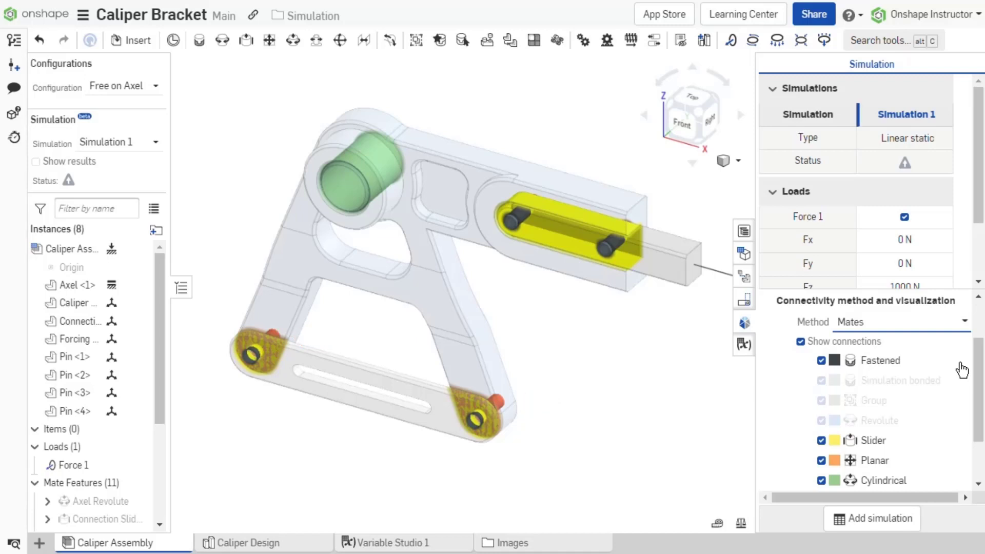
mouse_move(964, 325)
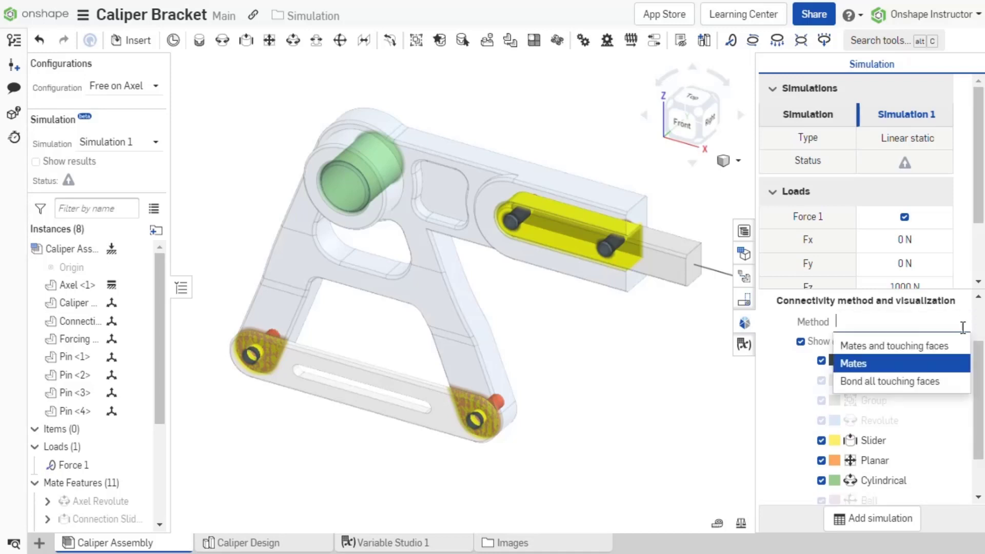
click(890, 382)
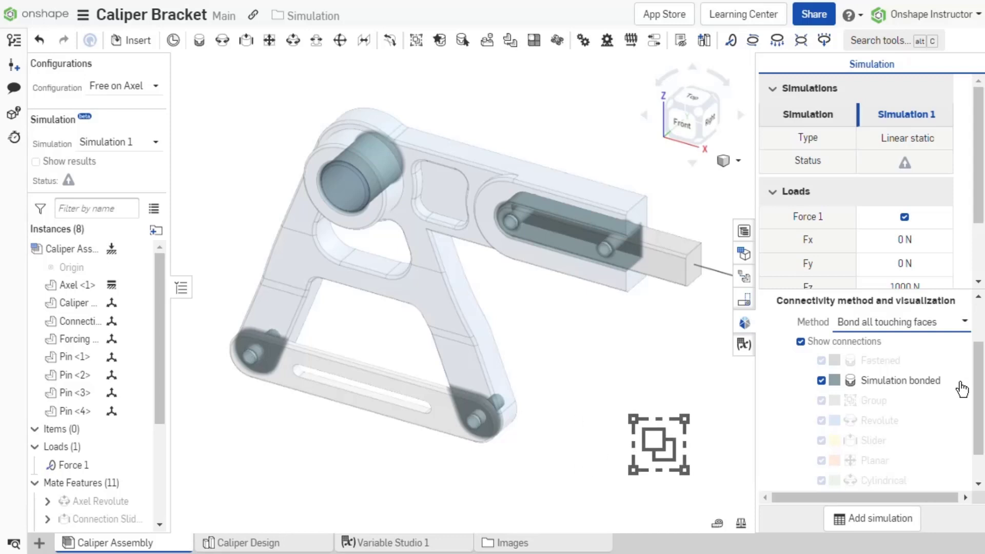
mouse_move(968, 364)
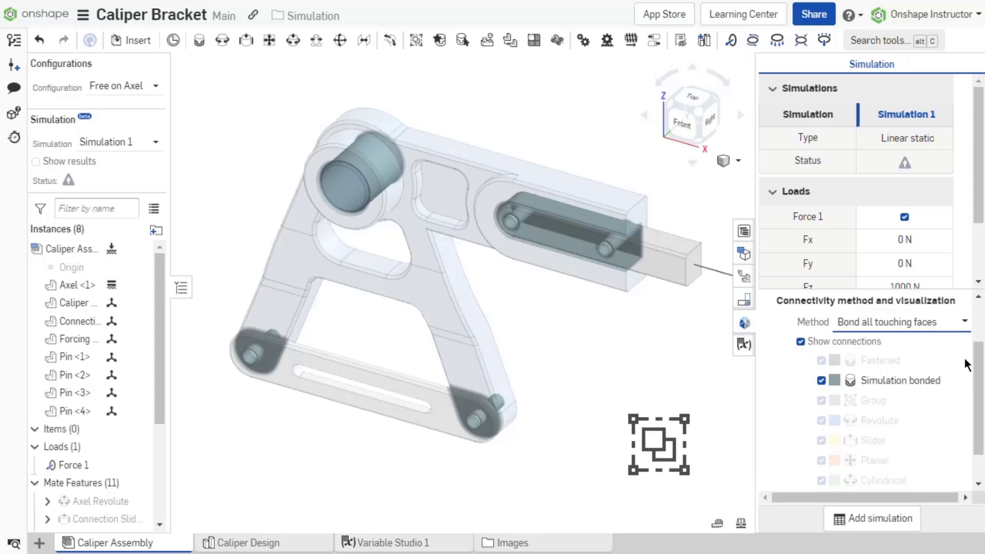
- Restore Mates and touching faces connectivity, refresh the connection display and unhide the Axel Revolute mate
click(903, 321)
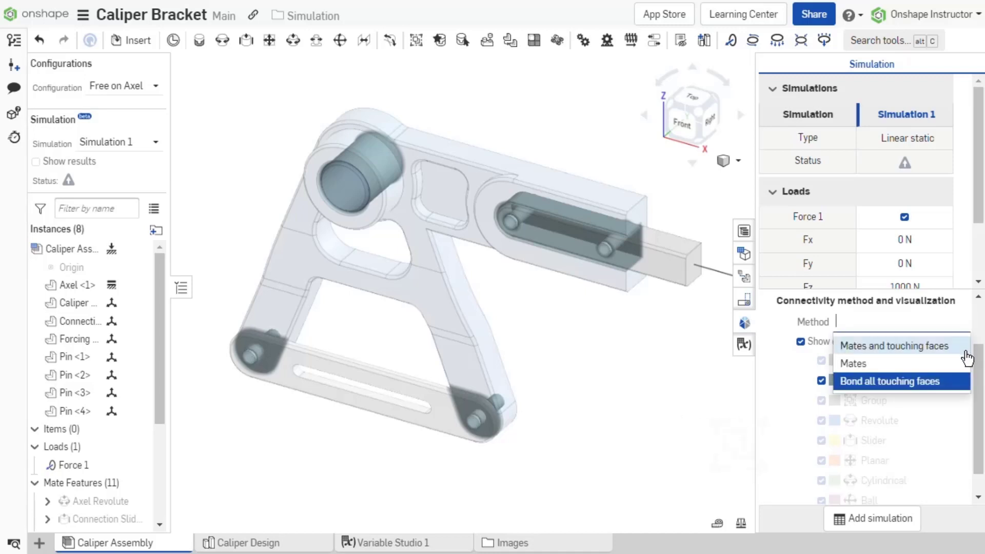
click(897, 346)
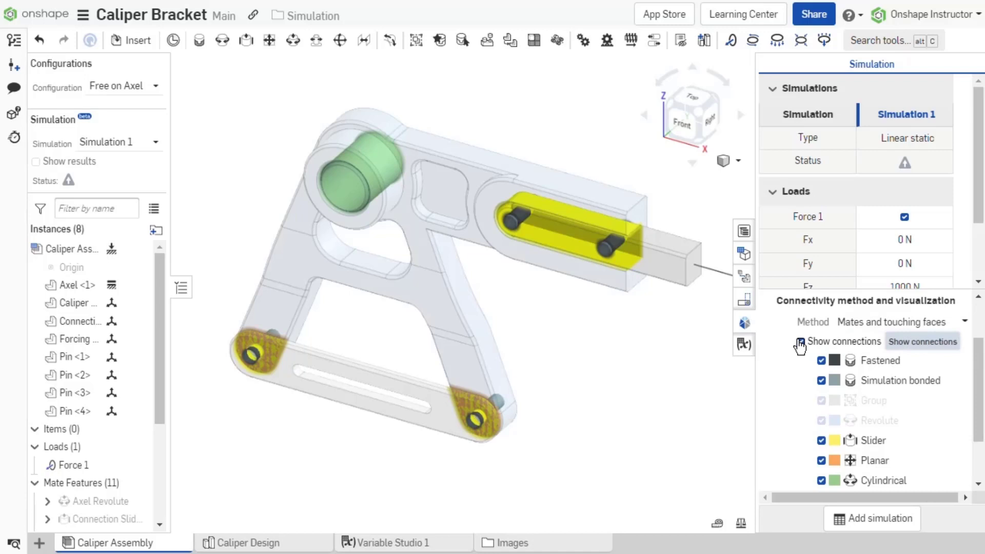
click(801, 341)
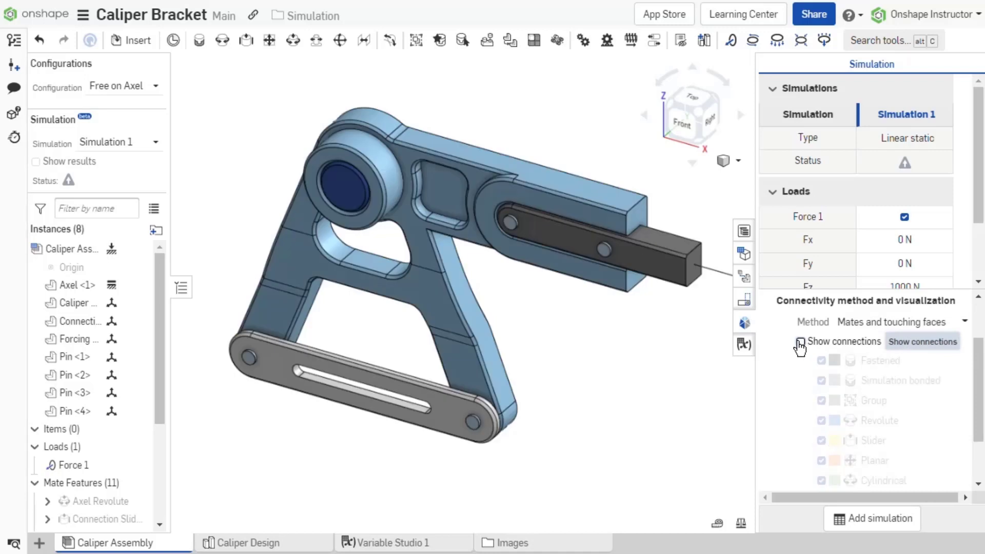
click(801, 341)
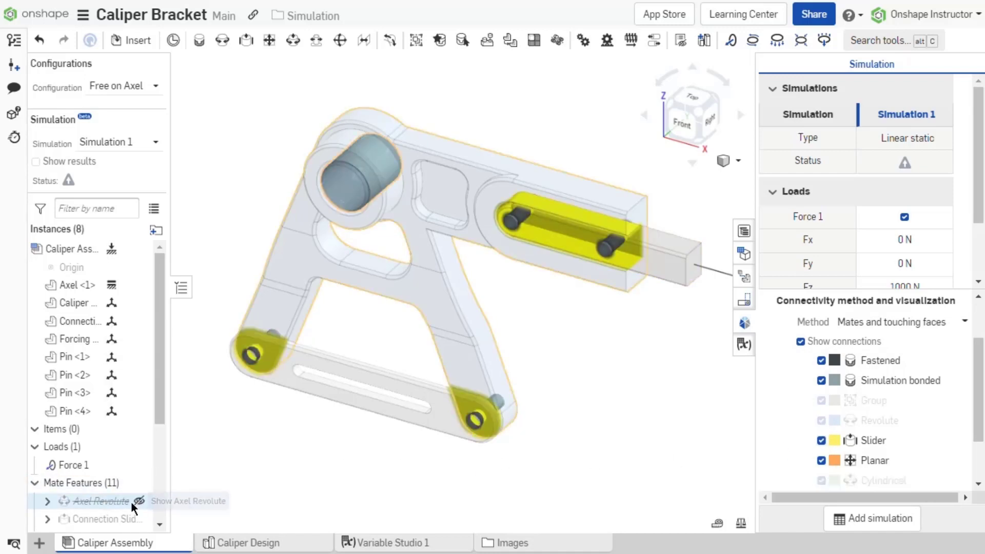
click(140, 501)
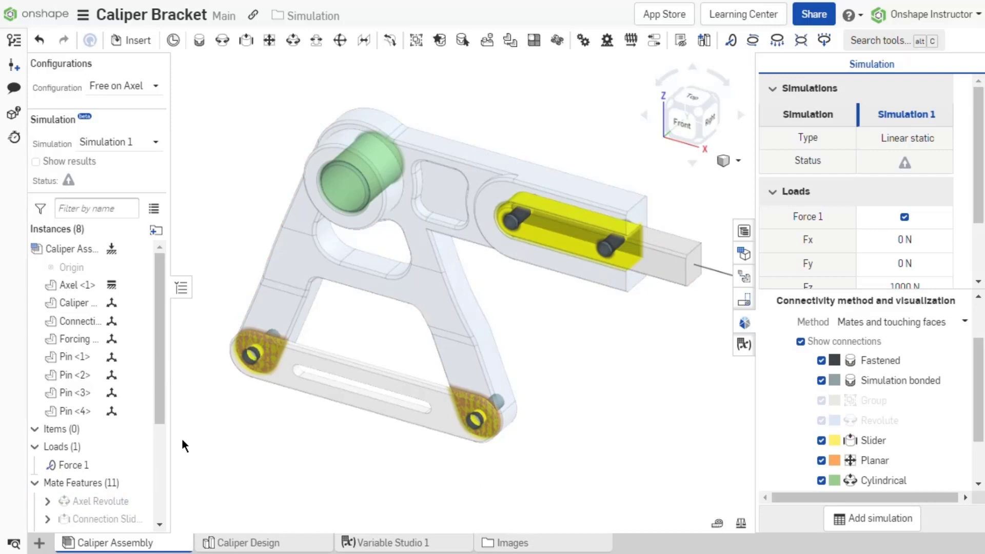
- Scroll the settings before moving to the Mate Simulation Connection assembly's Fastened 2 mate
scroll(down, 3)
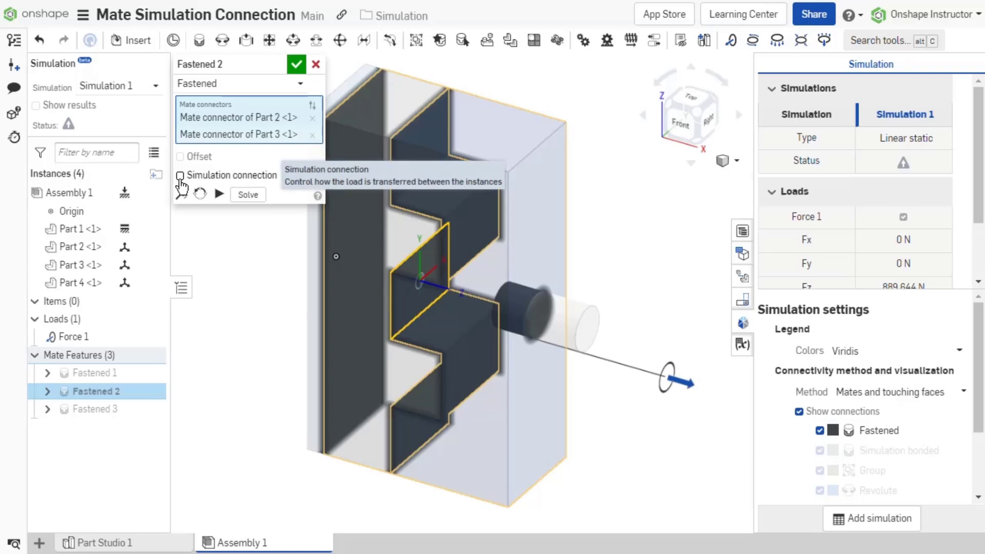
- Enable Simulation connection on Fastened 2 with Part 2 faces to connect and accept the mate edit
click(179, 174)
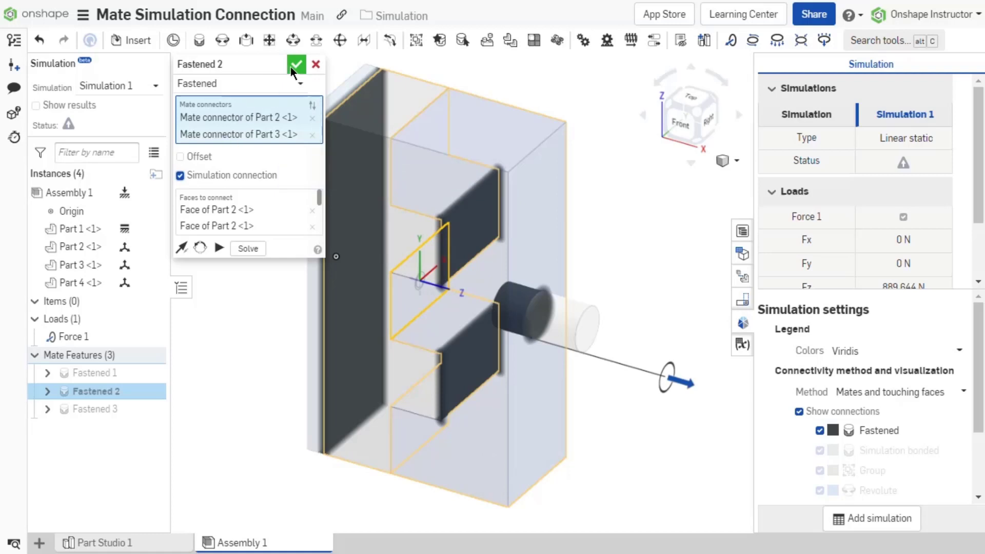
click(295, 64)
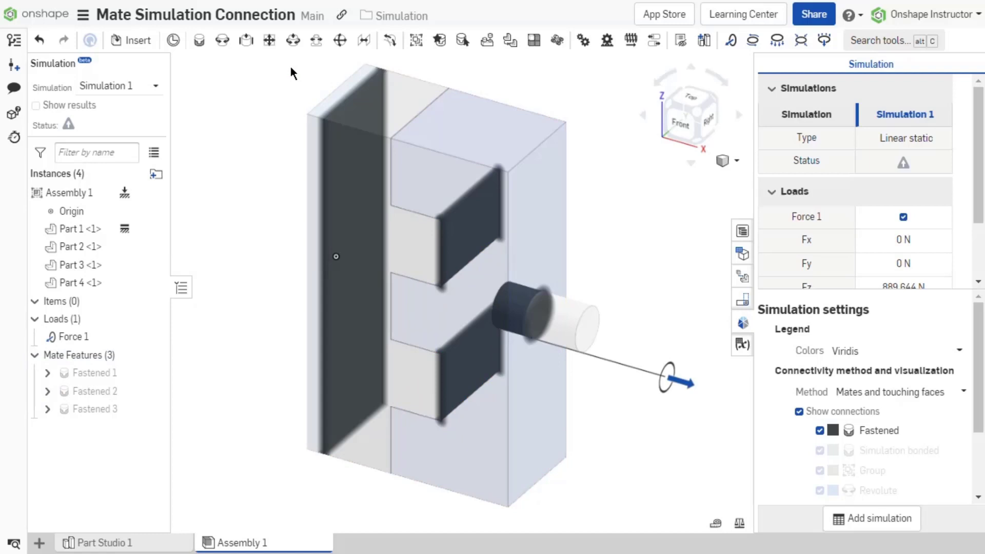
click(798, 412)
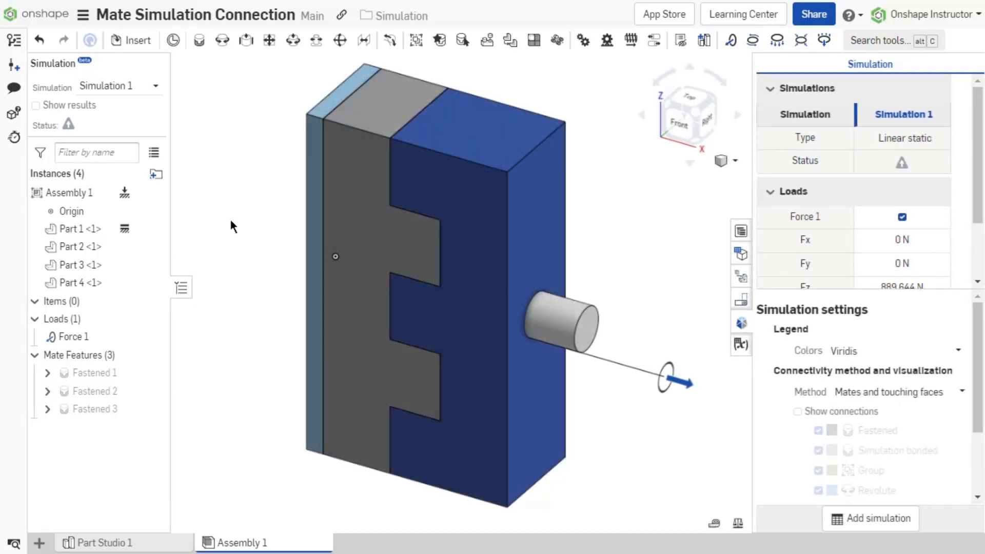
- Reopen Fastened 2 for editing, toggle its simulation connection and Part 3 visibility, leaving the connection cleared
right_click(96, 391)
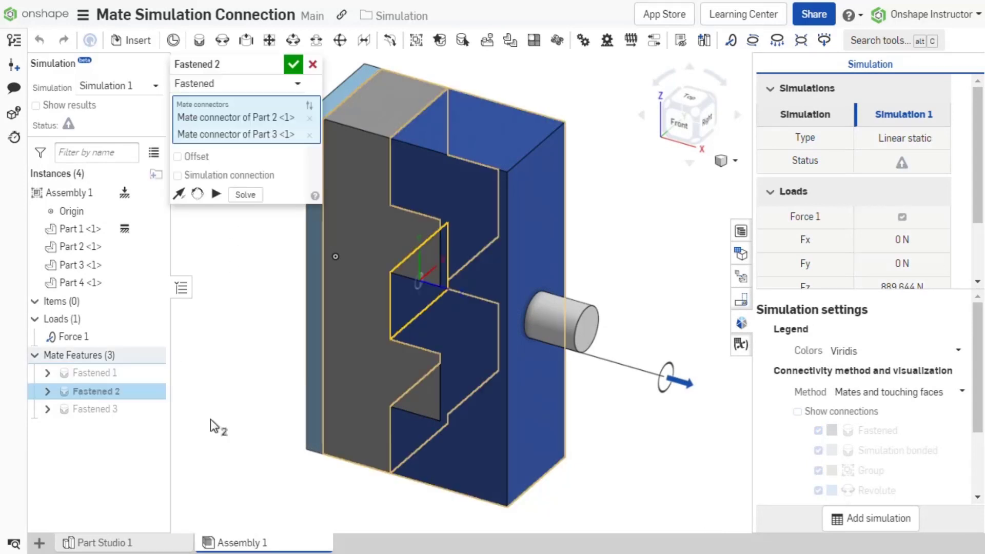
click(178, 176)
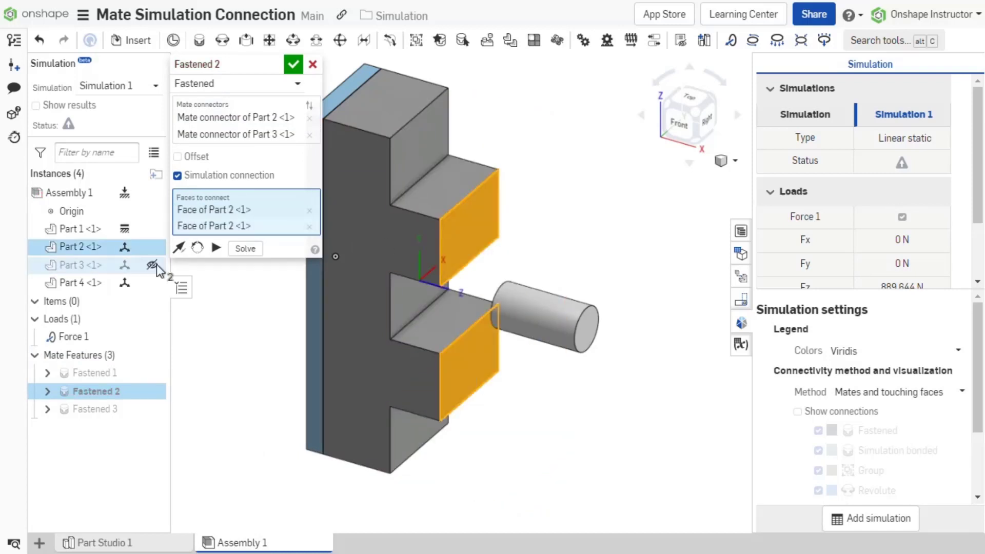
click(153, 265)
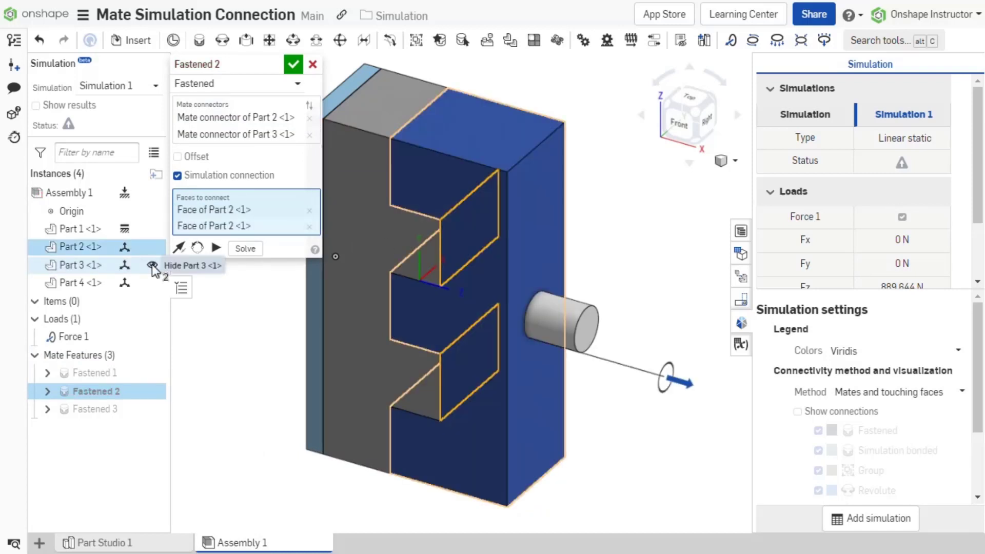
click(153, 265)
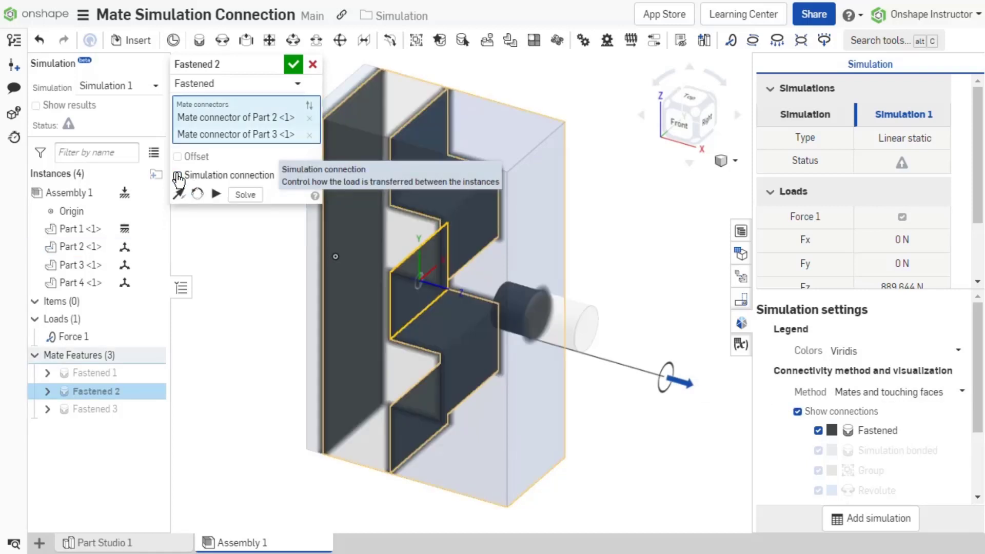
- Enable Fastened 2's simulation connection, compare Bond all touching faces with Mates and touching faces, and accept the mate
click(177, 175)
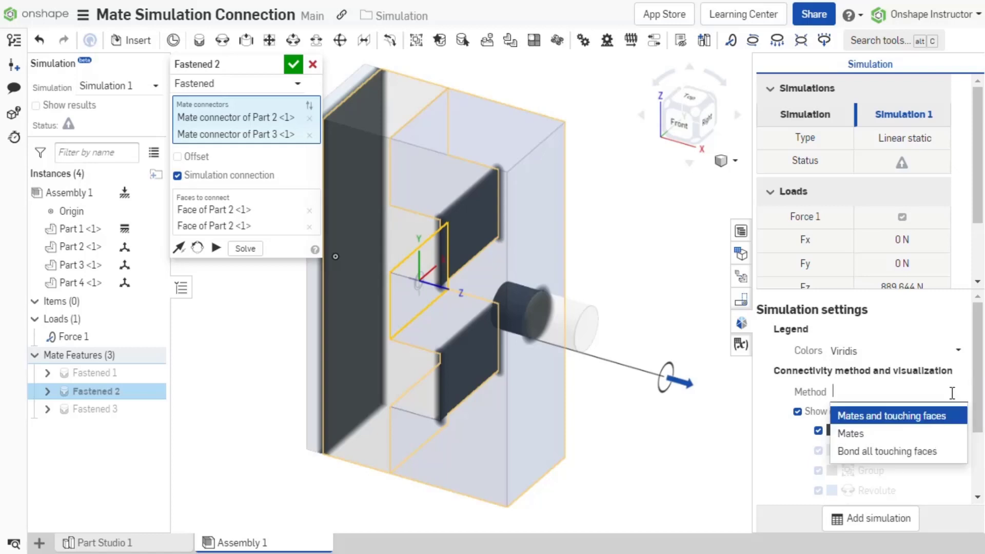
click(890, 452)
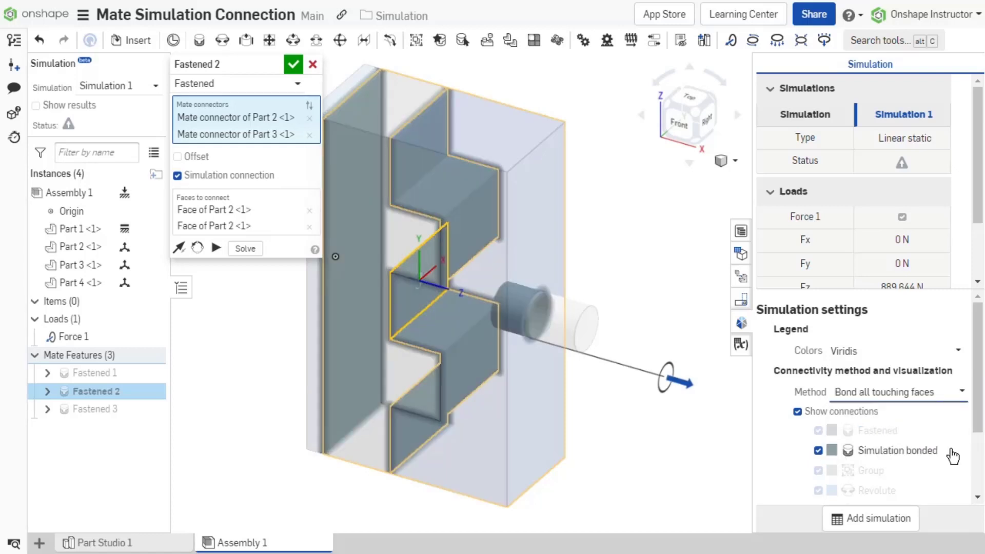
click(898, 392)
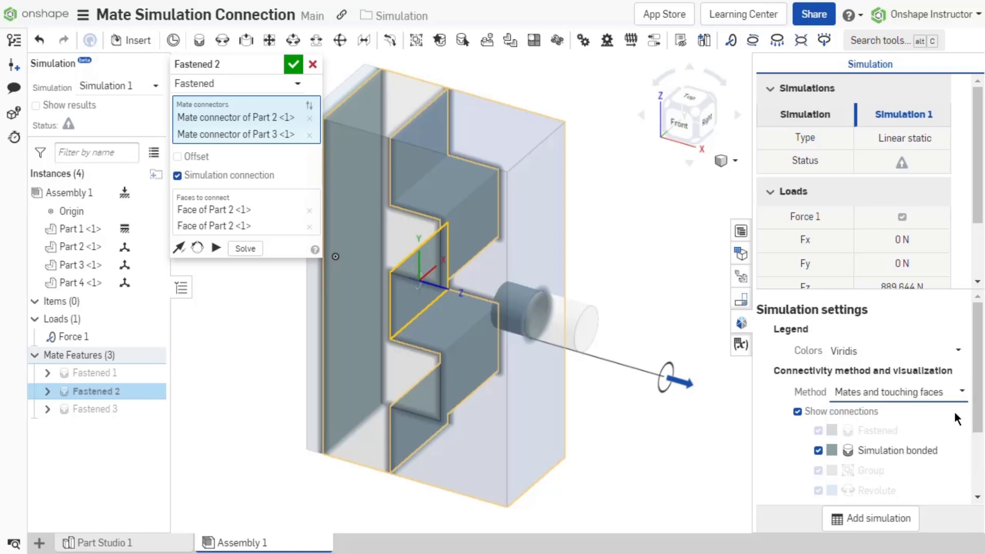
click(292, 63)
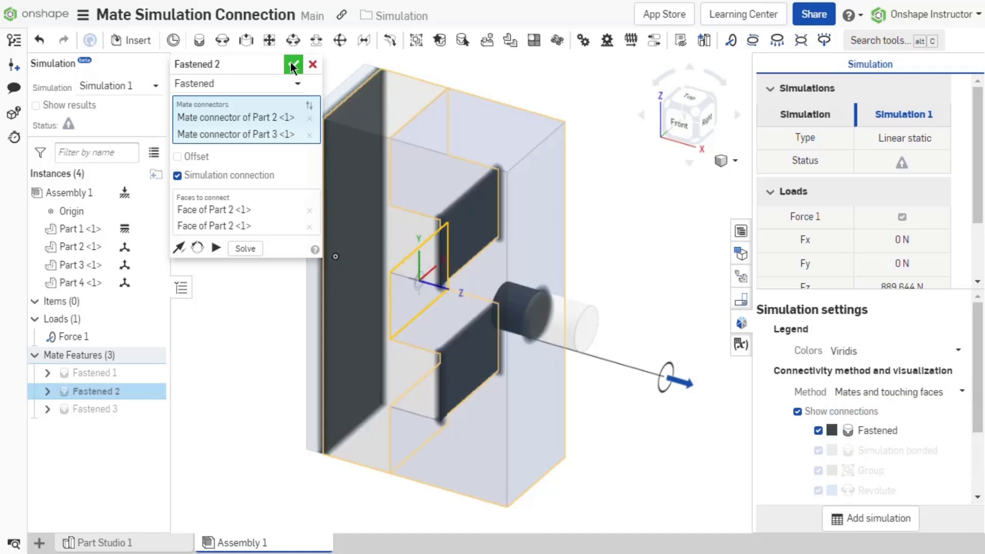
click(292, 64)
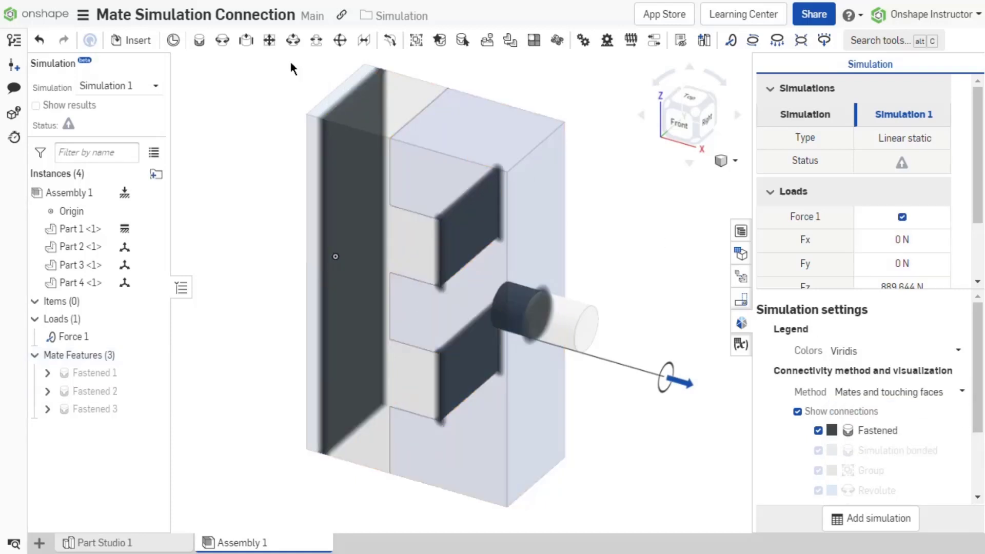